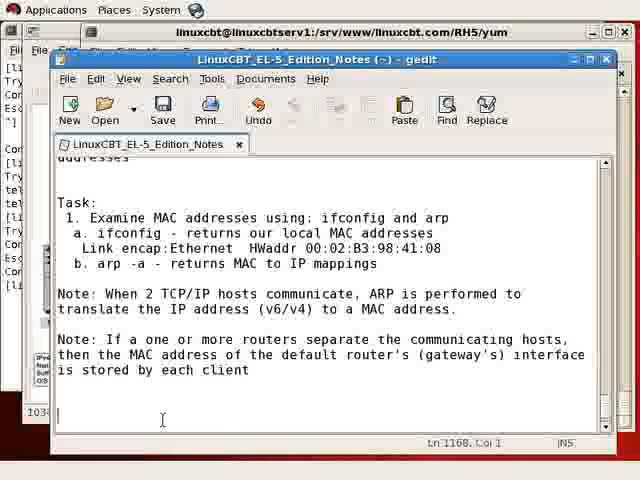
Step: Add a '###IPv4 Configuration & Network Settings###' heading at the end of the notes
type("###")
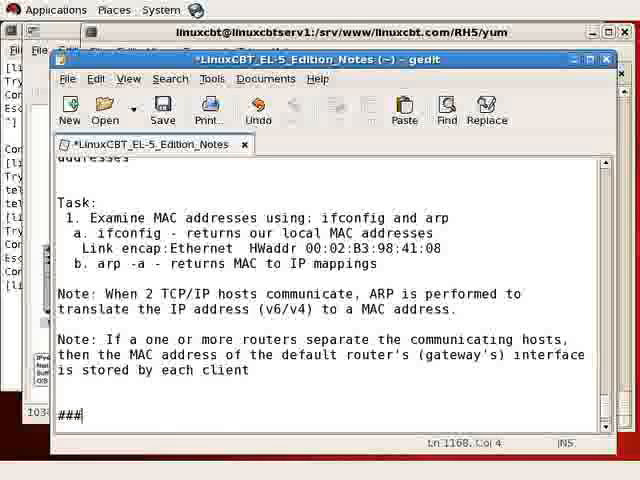
type("IPv4 C")
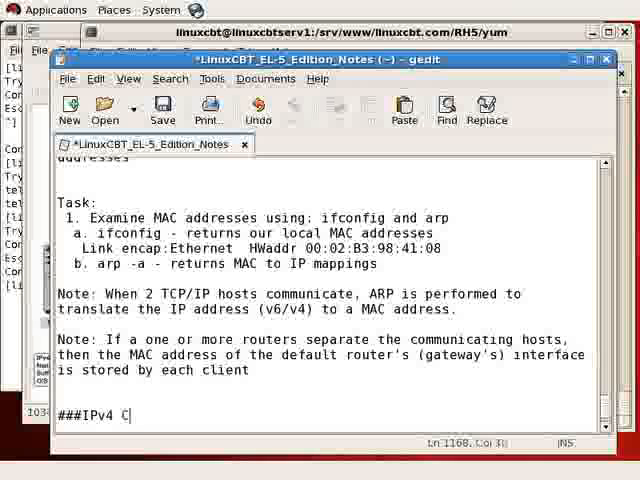
type("onfiguration")
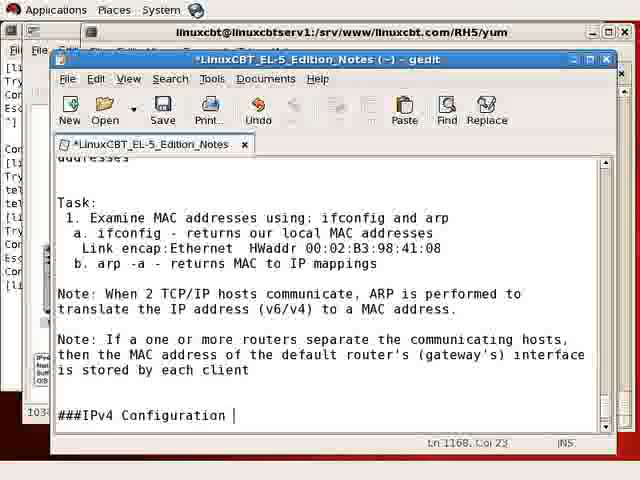
type("& Netw")
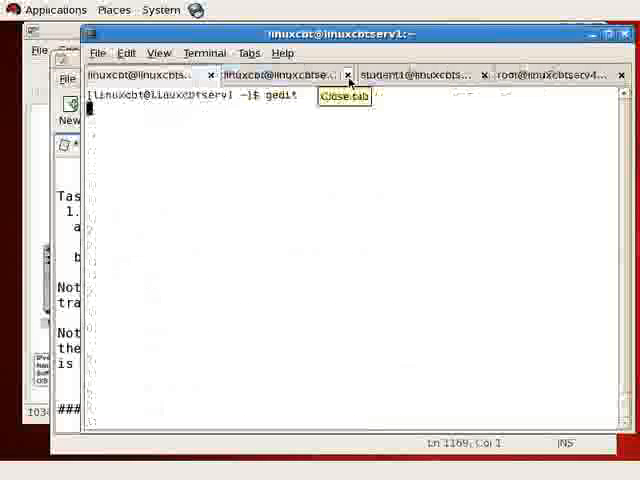
Step: In the root shell, show the kernel routing table with netstat -rn and clear the output
left_click(270, 74)
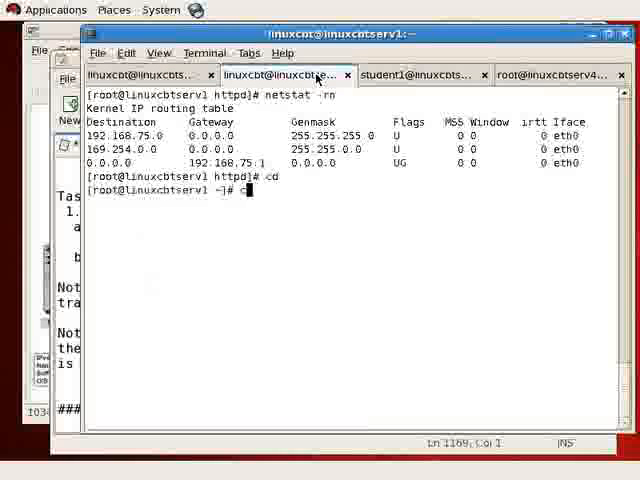
key("Return")
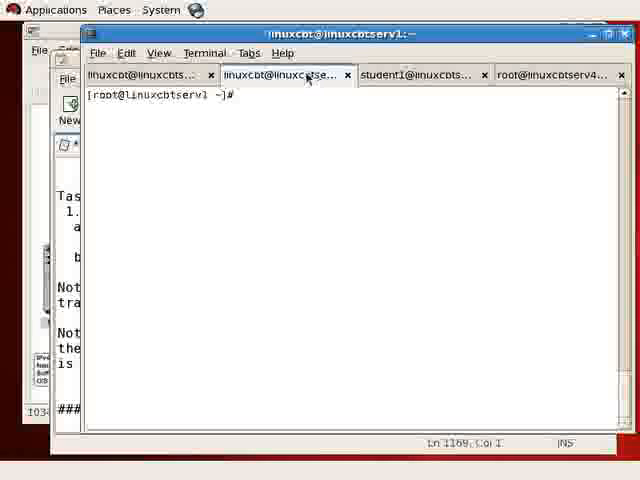
mouse_move(288, 140)
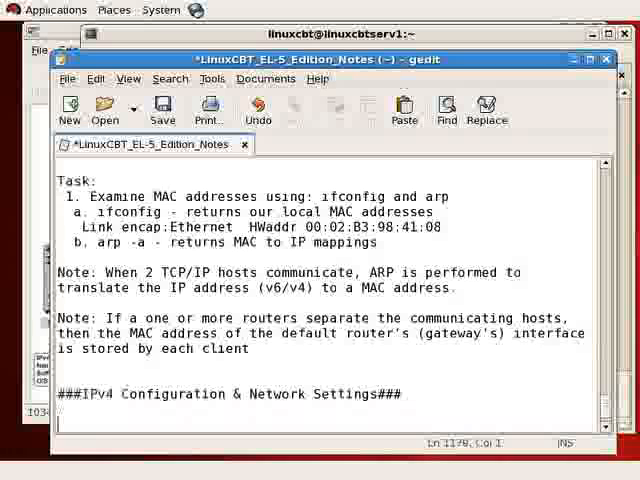
Step: Add 'Network Support:' with item '1. Boot system into a multi-user mode'
type("Network")
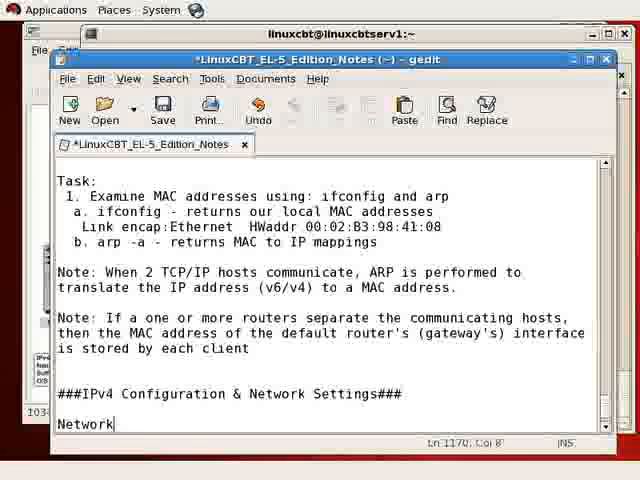
type("Support")
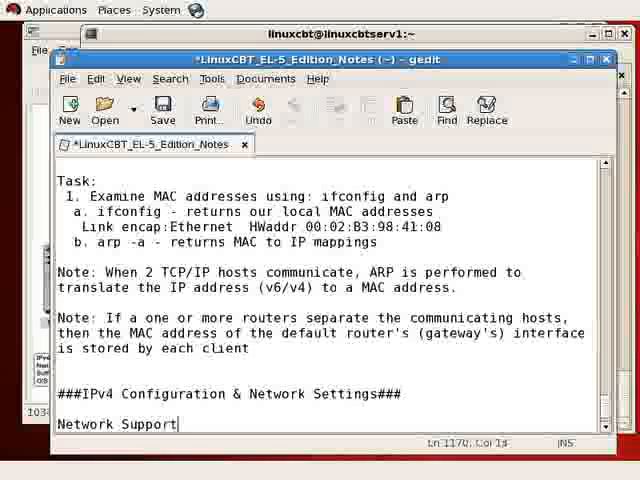
type(":")
type("1. Boot system")
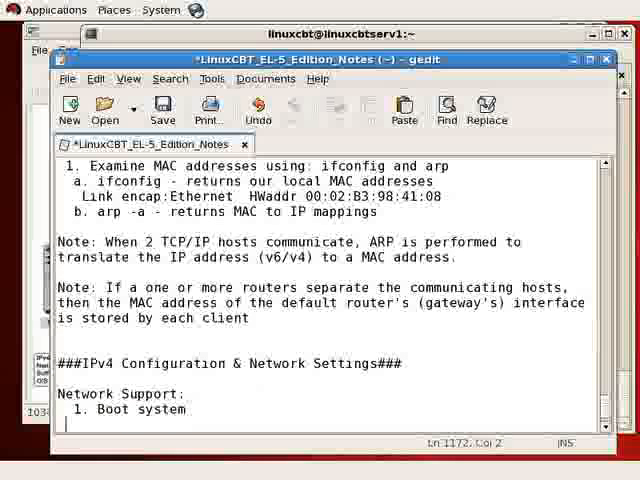
type("1")
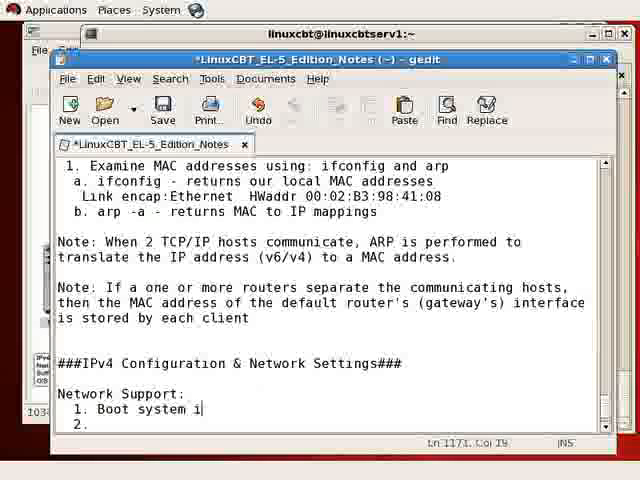
type("nto a multi-u")
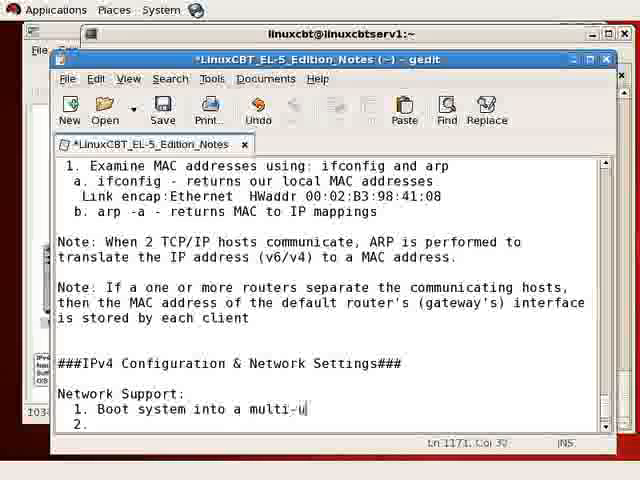
type("ser mode")
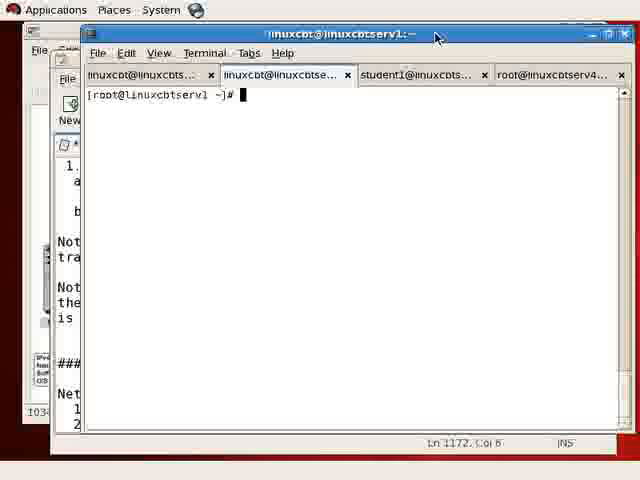
Step: Run ifconfig in the root shell to view the eth0 and loopback interface settings
type("ifconfig")
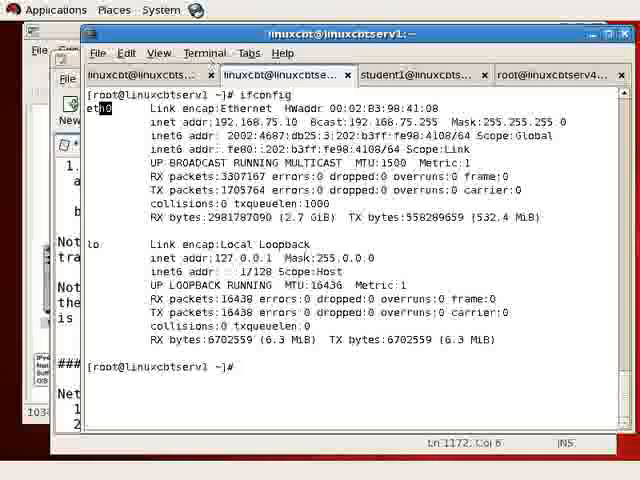
type("les")
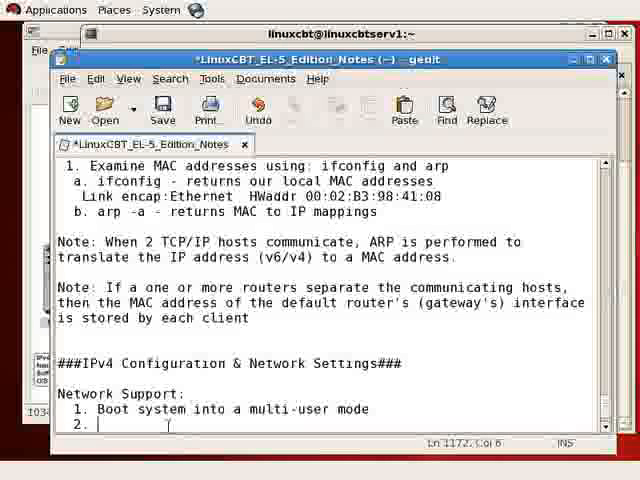
Step: Add item 2: /etc/modprobe.conf contains alias and module references loaded to provide networking
type("/etc/modp")
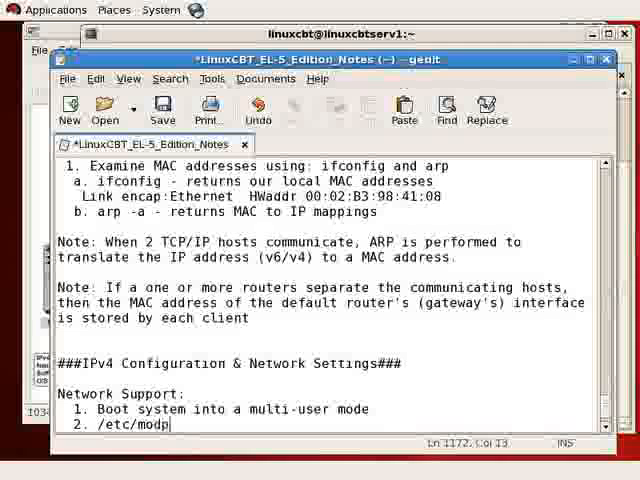
type("robe.com")
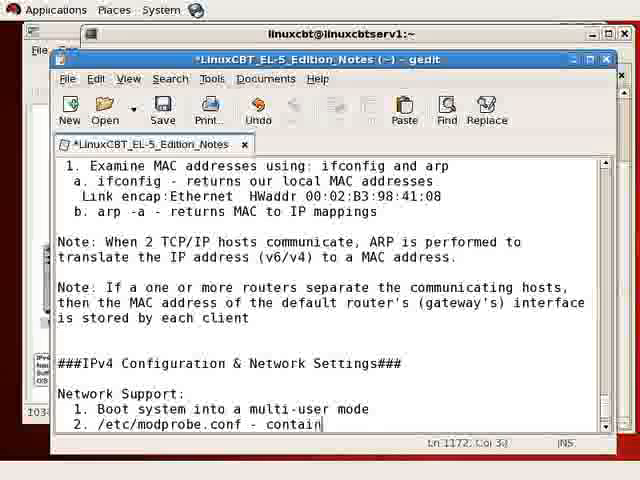
type("s alias and reference to")
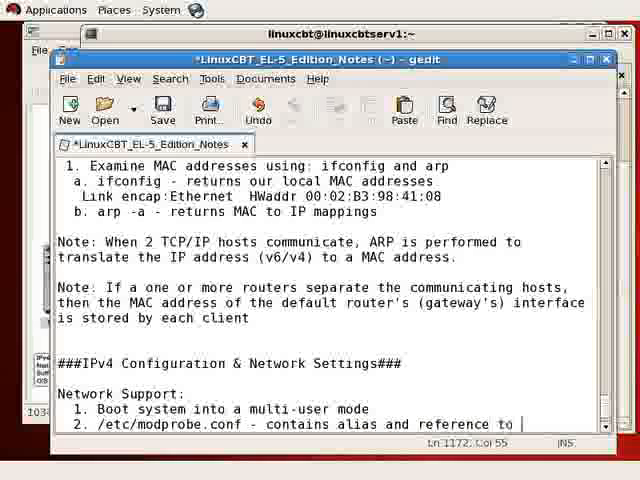
type("module(s0")
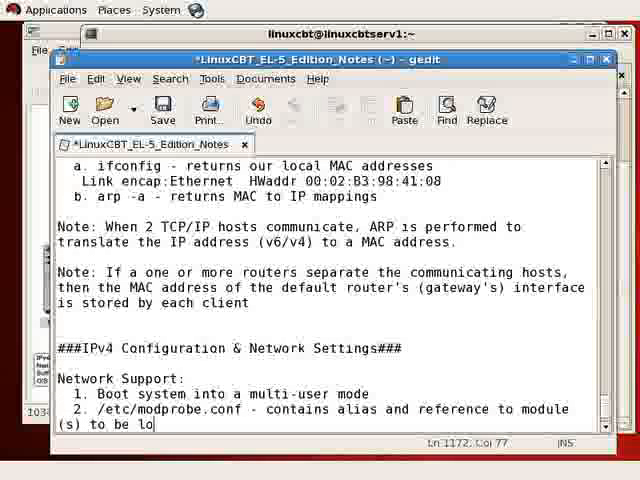
type("aded in order to provide networking")
type("3.")
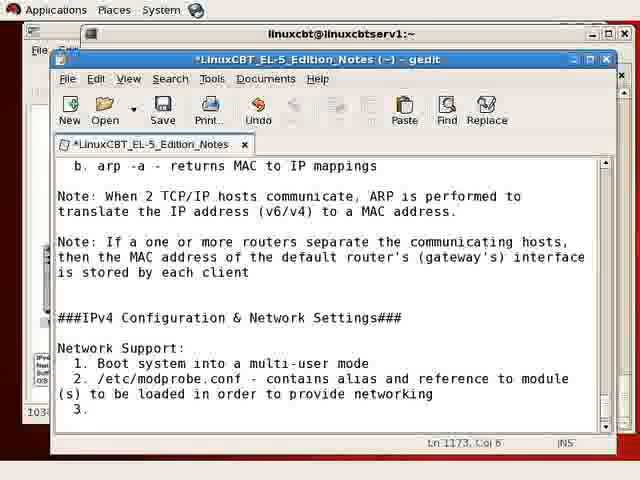
Step: Add item 3: 'Linux decides if the interface is DHCP or static', then go to the terminal
type("Linux")
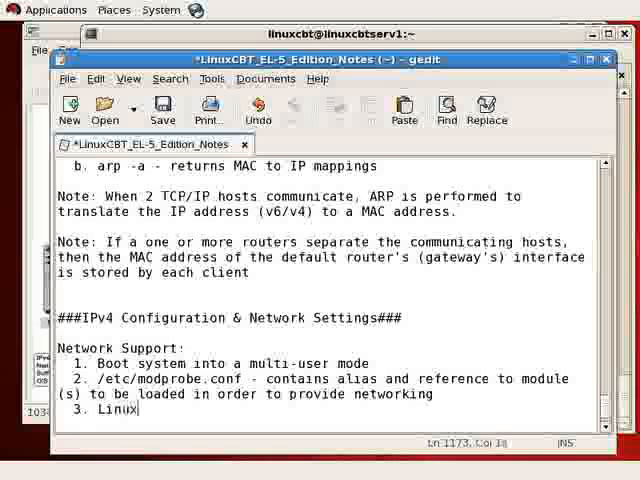
type("decides if the")
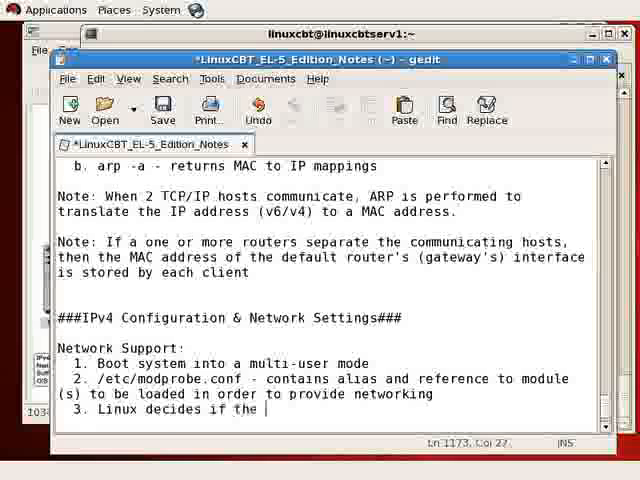
type("interface is DHCP or sta")
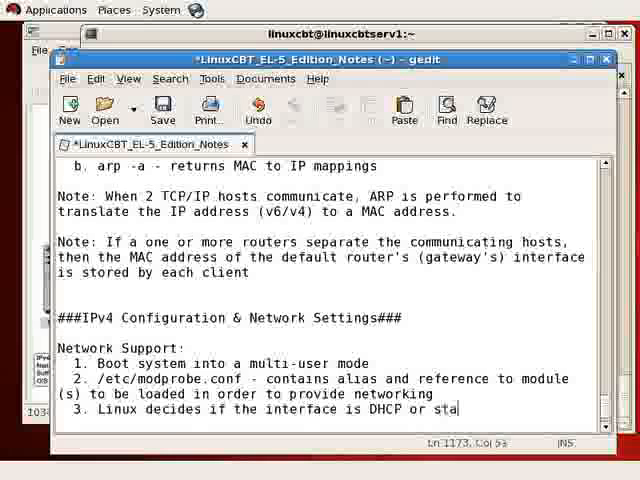
type("tic")
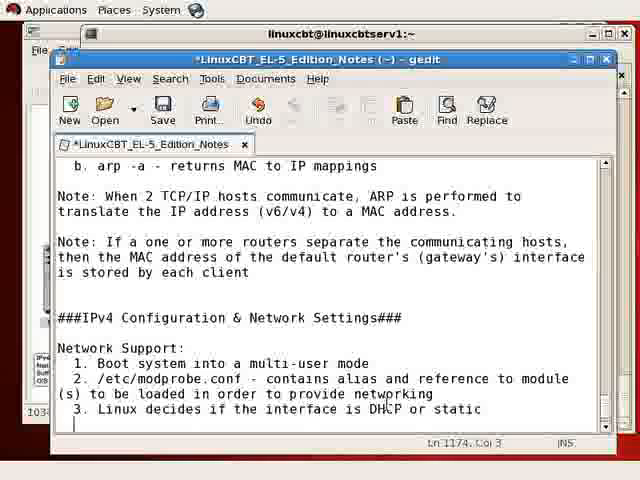
double_click(452, 410)
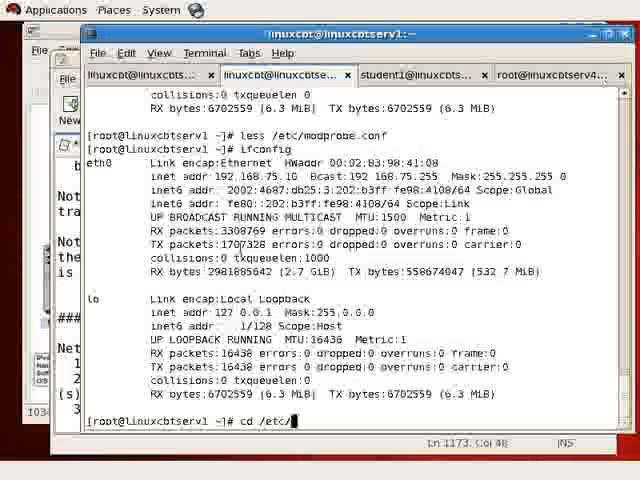
Step: List /etc/sysconfig contents and move into the network-scripts directory
type("sys")
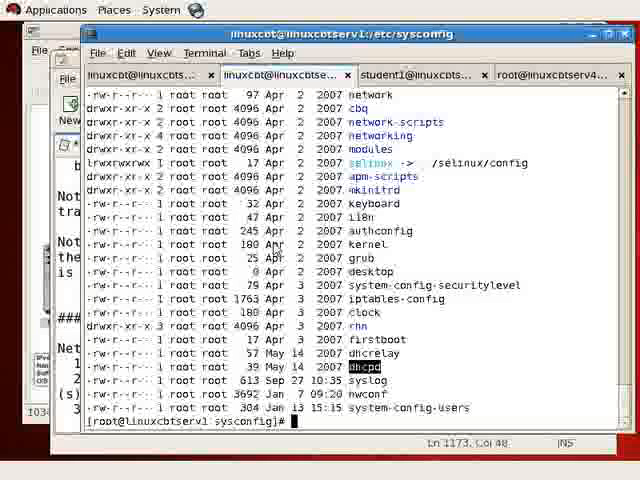
type("d")
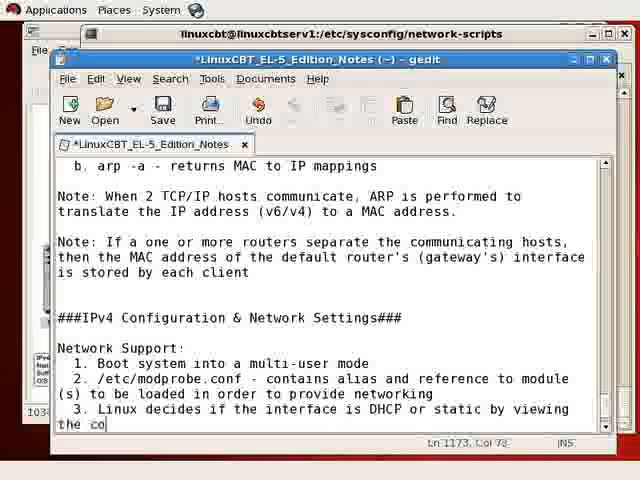
Step: Split item 3 into sub-items a. /etc/sysconfig and b. /etc/sysconfig/network-scripts/ifcfg-eth0
type("ntents of: /etc/sysconfig/network-scripts")
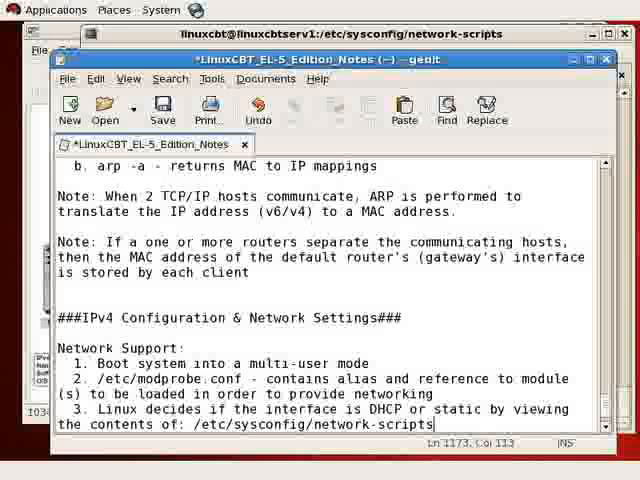
type("/ifcfg-eth0")
type("a.")
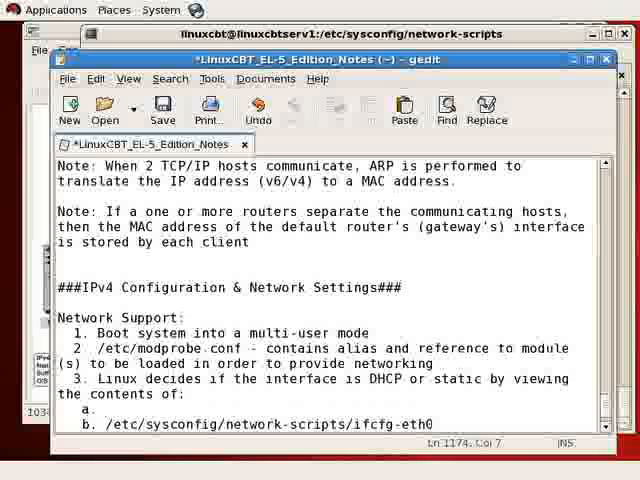
type("/etc/sysconfig")
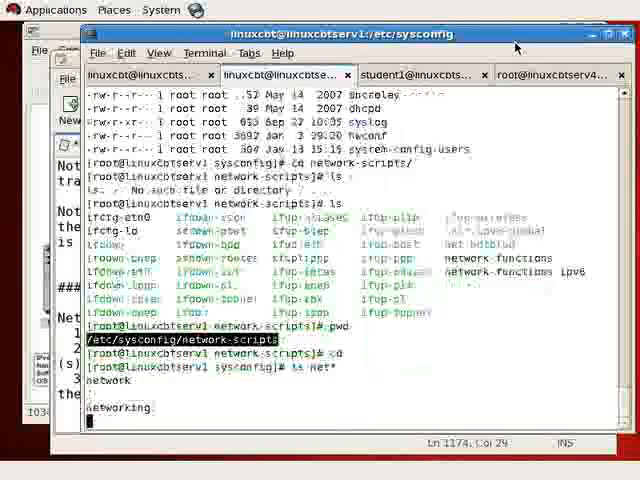
Step: List net* entries in /etc/sysconfig and display the network file with cat network
key("Return")
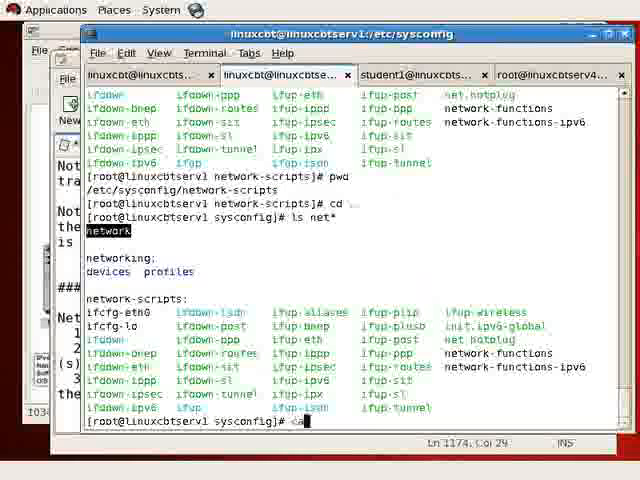
type("cat network")
type("b. /etc/sysconfig/network-scripts/ifcfg-eth0")
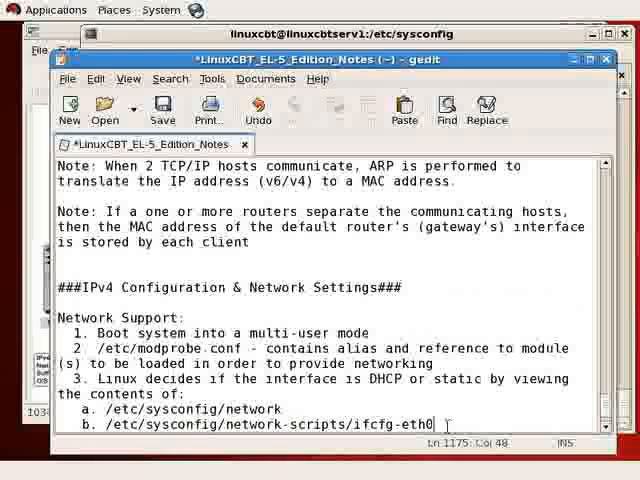
Step: Note after sub-item a: '- networking=yes|no, IPv6_Support, Default Gateway, etc.'
type("-")
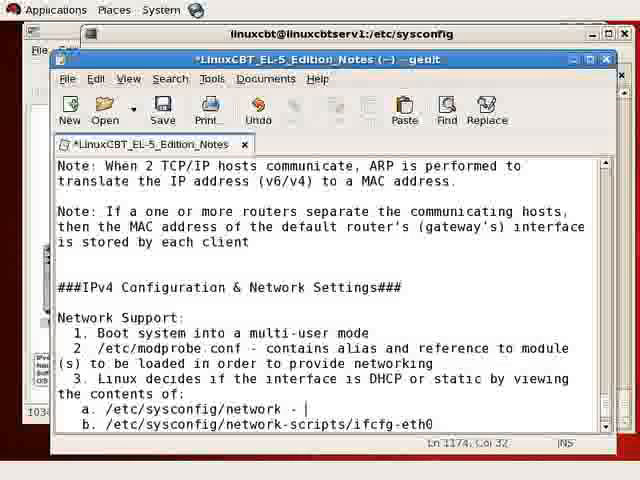
type("network")
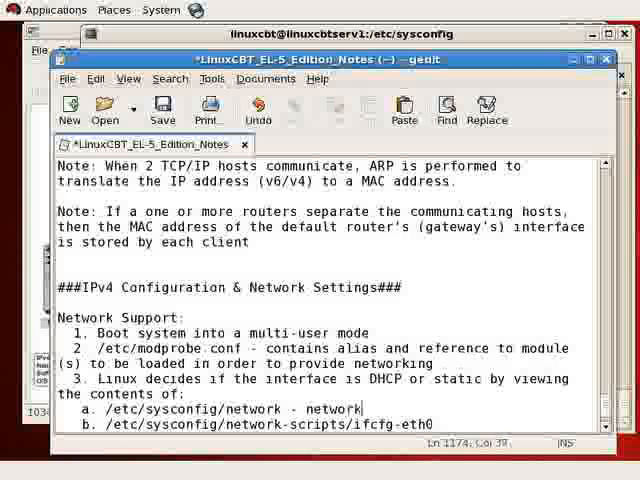
type("ing=e")
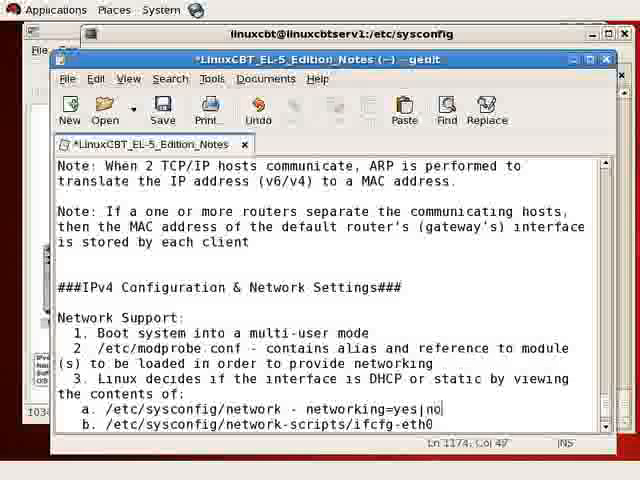
type(", IPv")
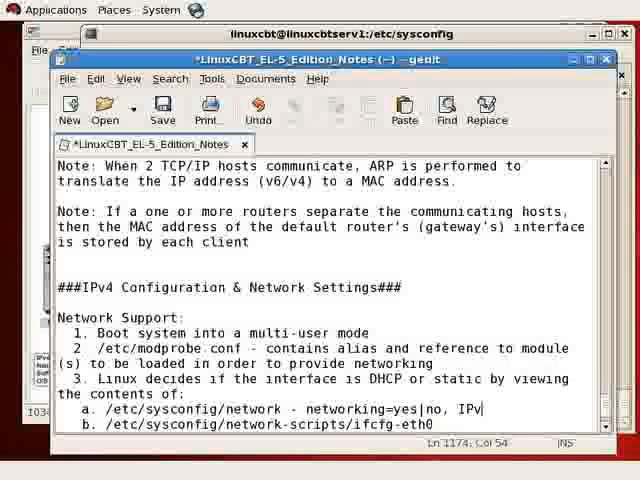
type("6_Support, Default Gatew")
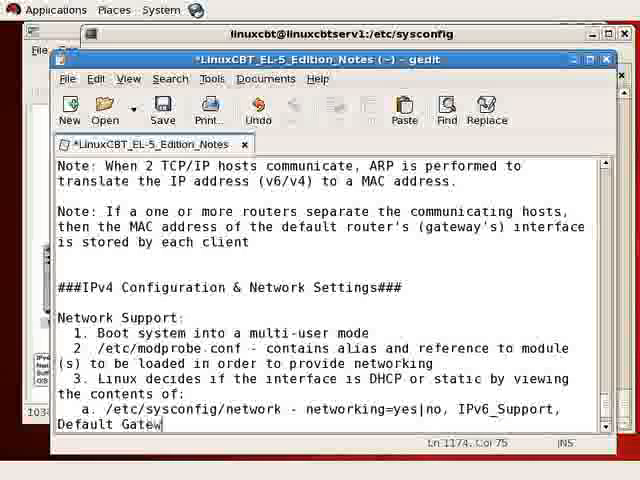
type("ay, etc.")
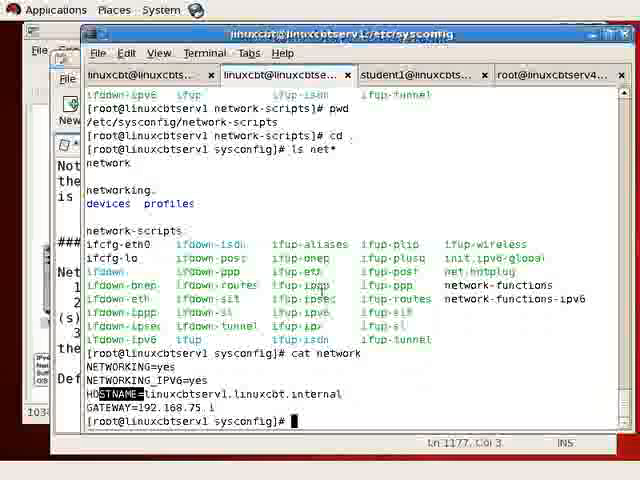
Step: Change into the network-scripts directory under /etc/sysconfig
type("cd ne")
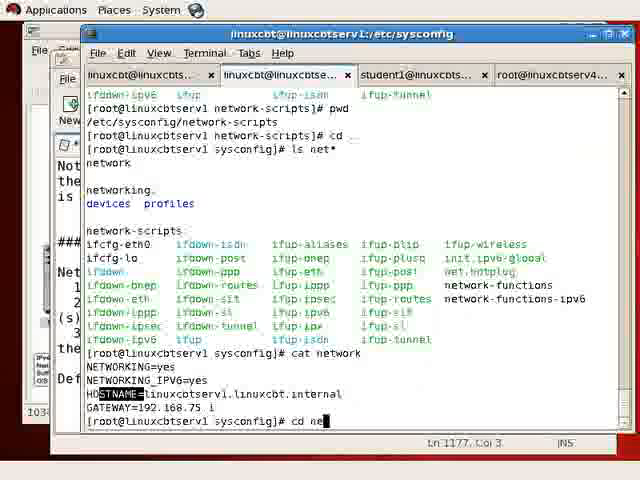
type("twork")
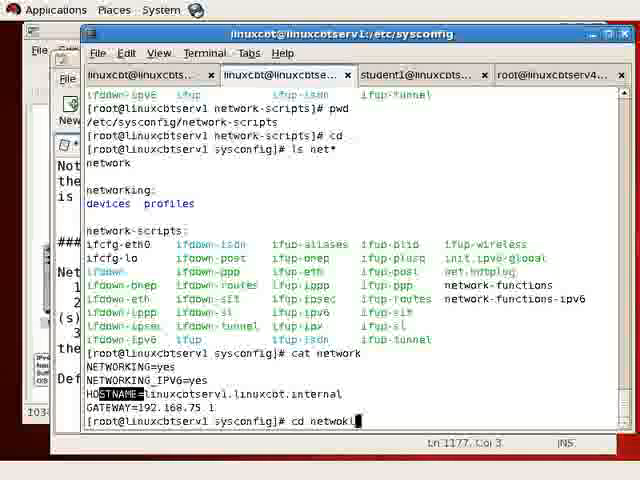
type("ing/")
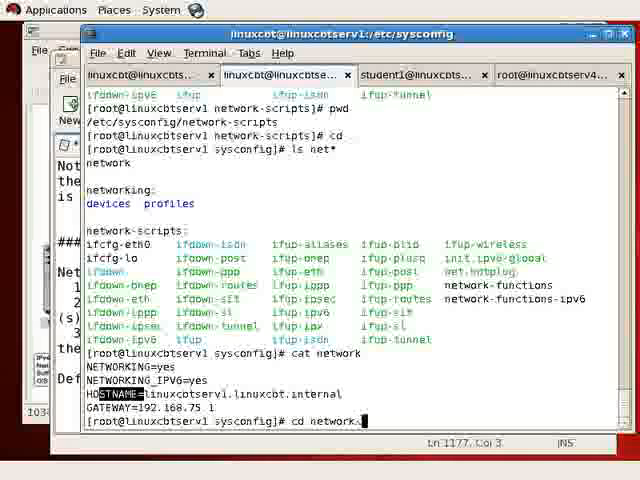
key("Return")
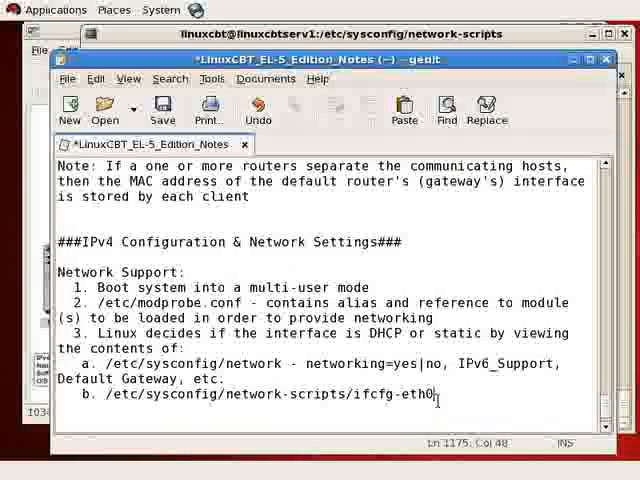
Step: Note on item b that the folder contains ifup, ifdown and ifcfg-* scripts
type("- contains")
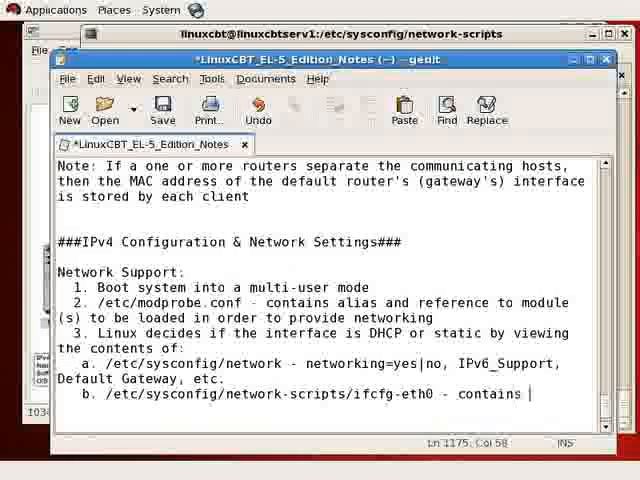
type("ifup, ifdown, and ifcfg-* scripts")
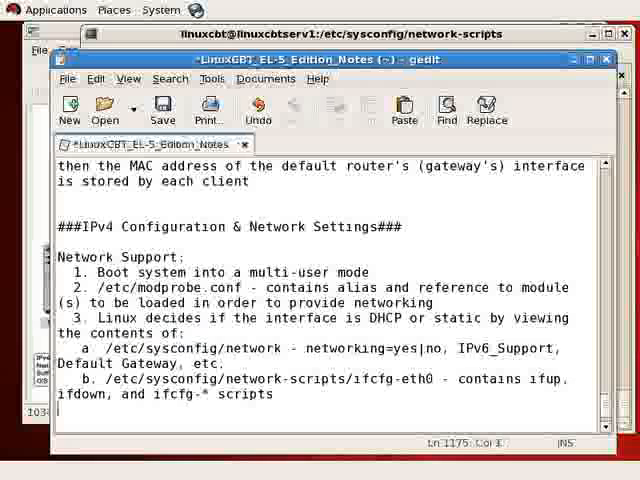
Step: Add item c: /etc/init.d/network - main service script
type("c.")
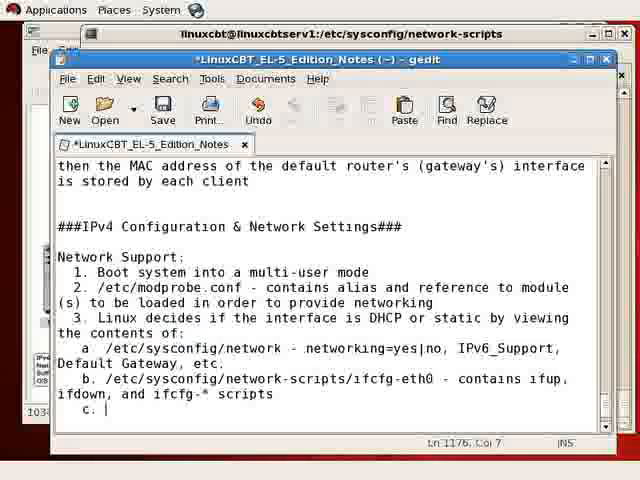
type("/etc/init")
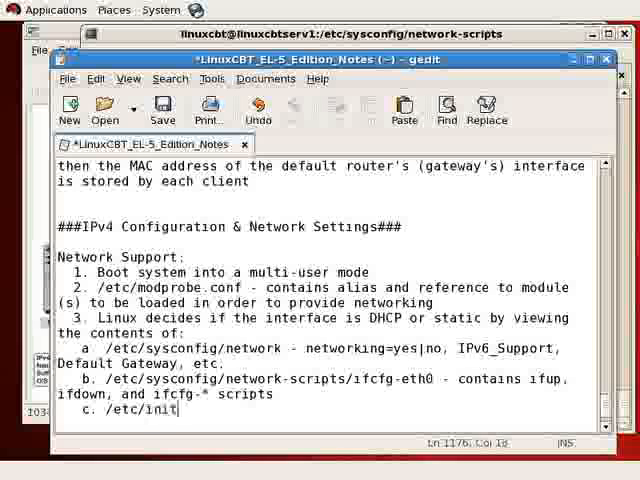
type(".d/network")
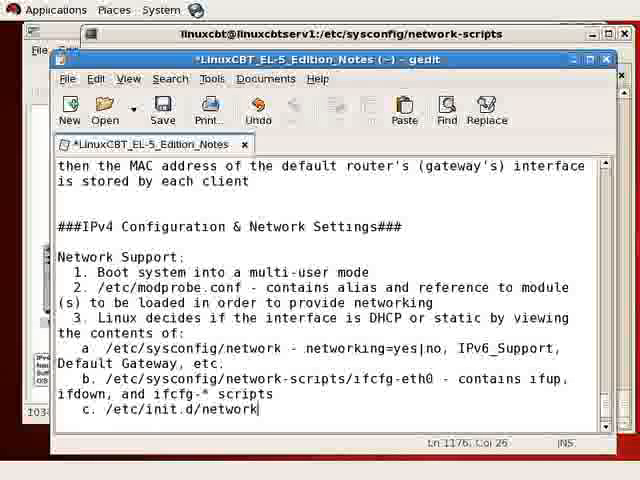
type("- main se")
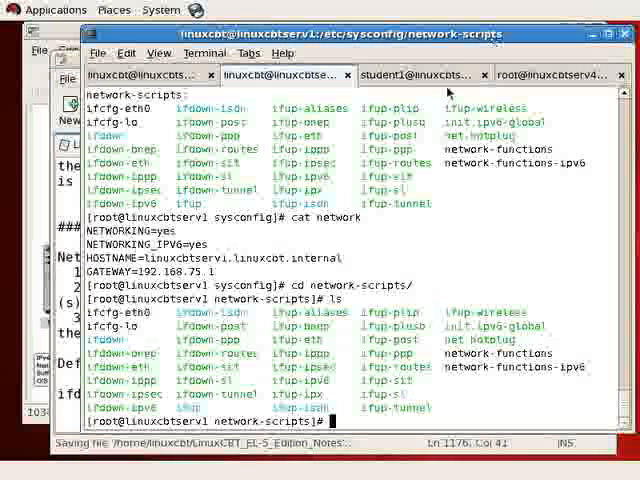
Step: View /etc/init.d/network with less and highlight words in its header and checks
type("less /etc/i")
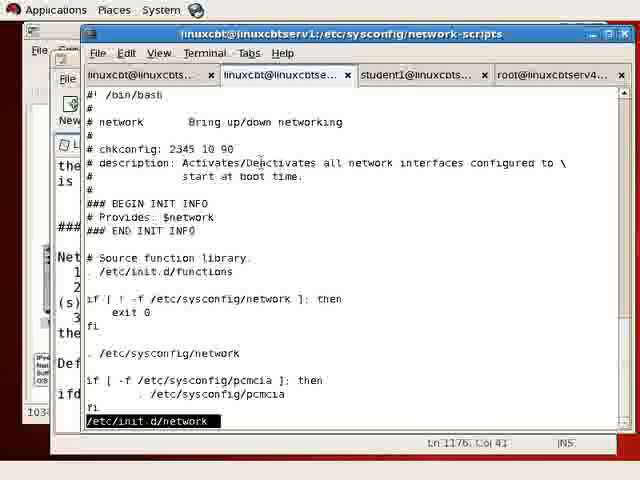
double_click(258, 162)
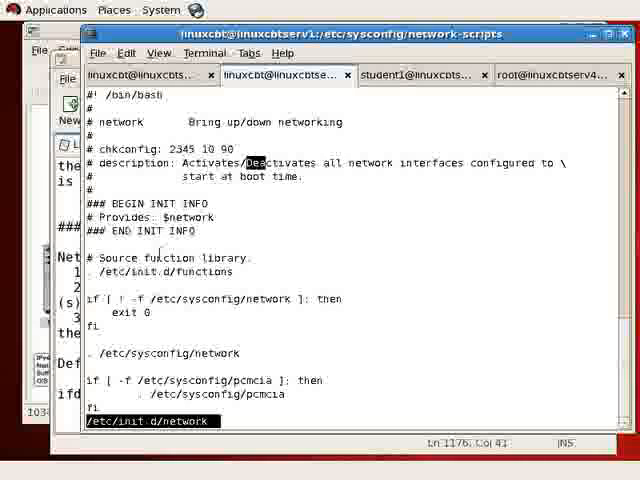
double_click(158, 272)
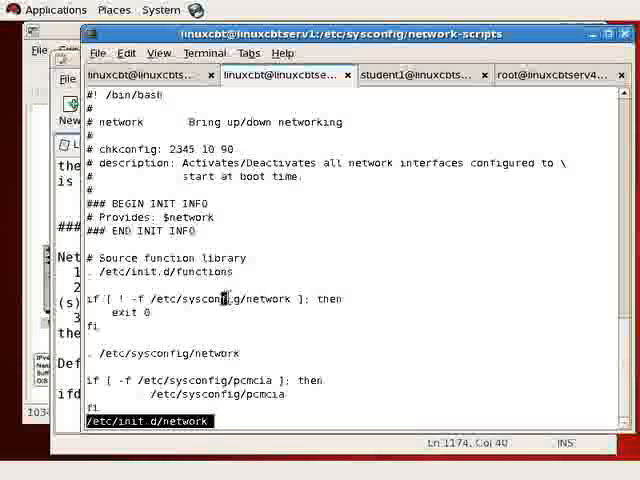
double_click(250, 300)
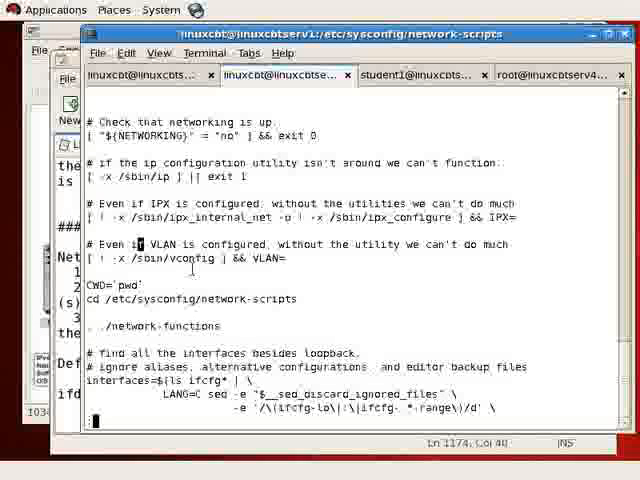
Step: Highlight the VLAN comment and scroll down through the script's checks
double_click(188, 258)
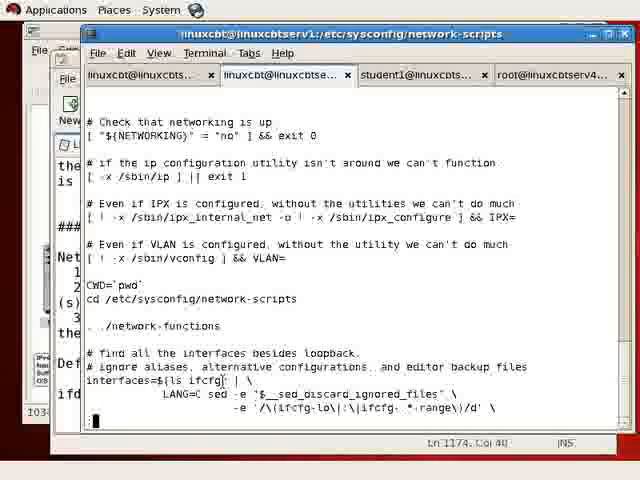
scroll("down", 3)
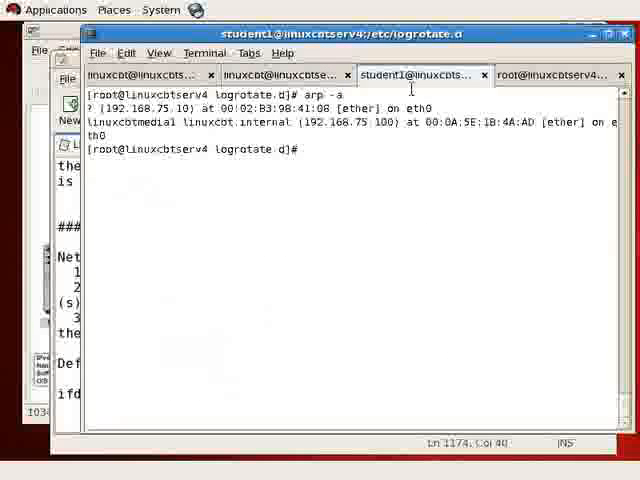
Step: Change into sysconfig/network-scripts and list its files
type("cd /et")
type("sys")
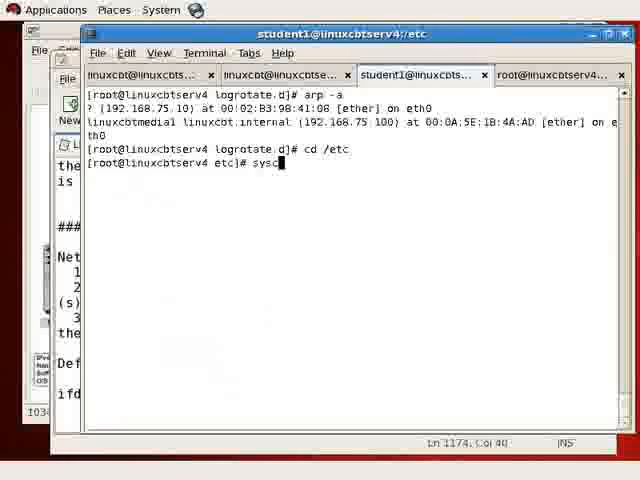
type("cd sy")
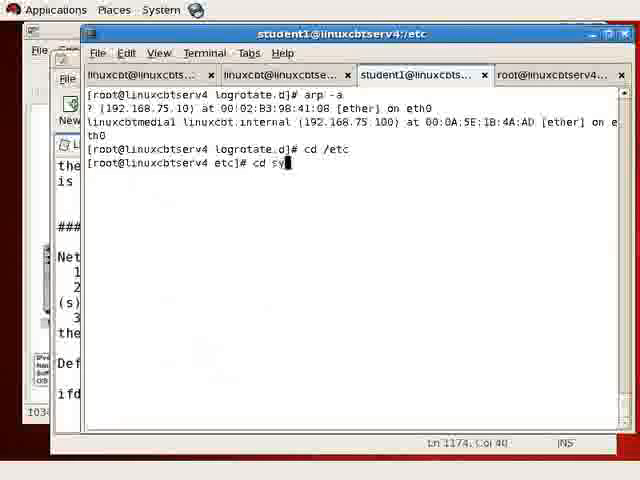
type("sysconfig/network-scripts/")
type("ls")
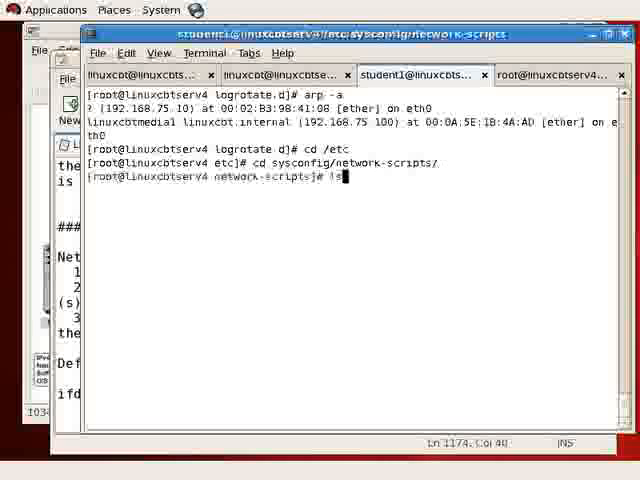
key("Return")
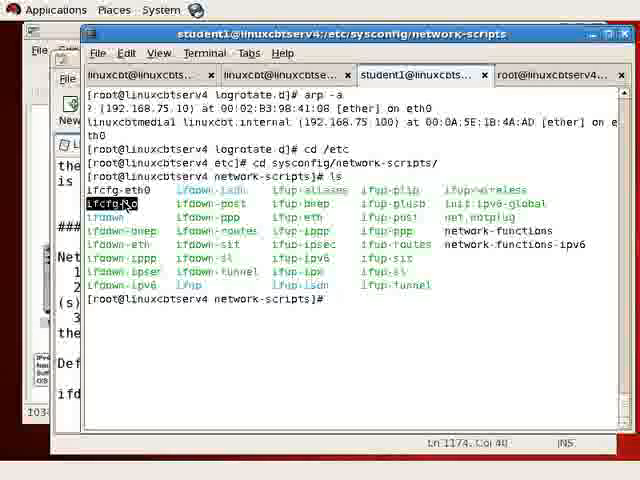
Step: Display the loopback configuration file ifcfg-lo with cat
type("cat")
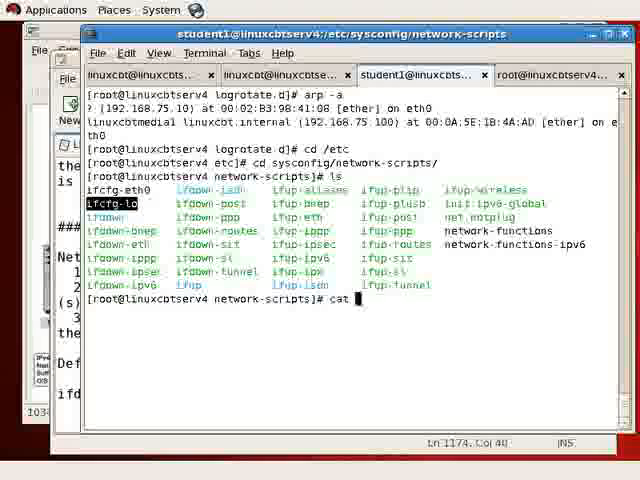
type("ifcfg-lo")
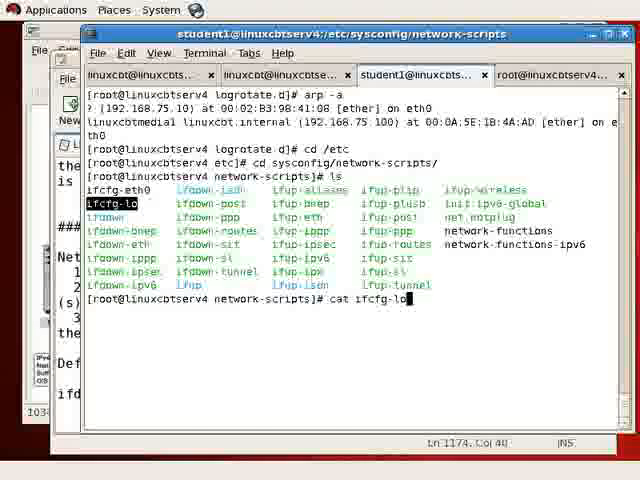
key("Return")
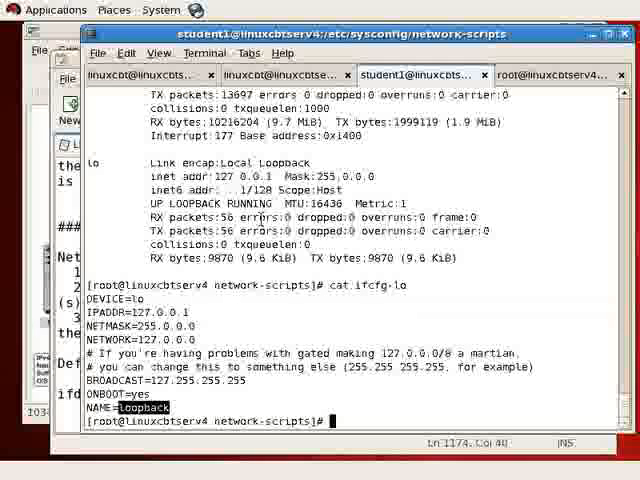
Step: Switch to the server session and page further through /etc/init.d/network in less
double_click(288, 162)
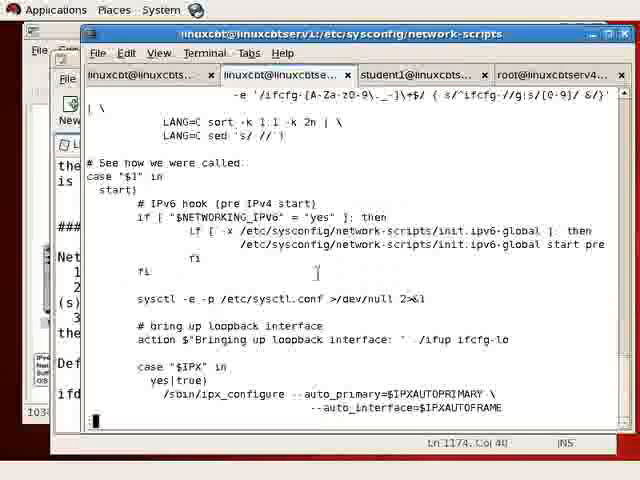
mouse_move(322, 280)
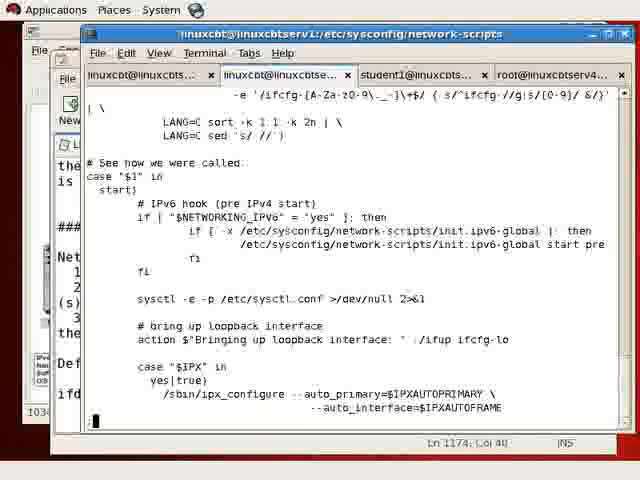
scroll("down", 3)
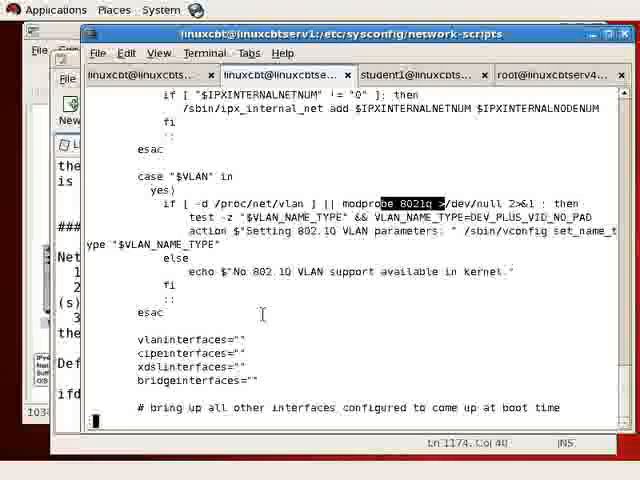
scroll("down", 3)
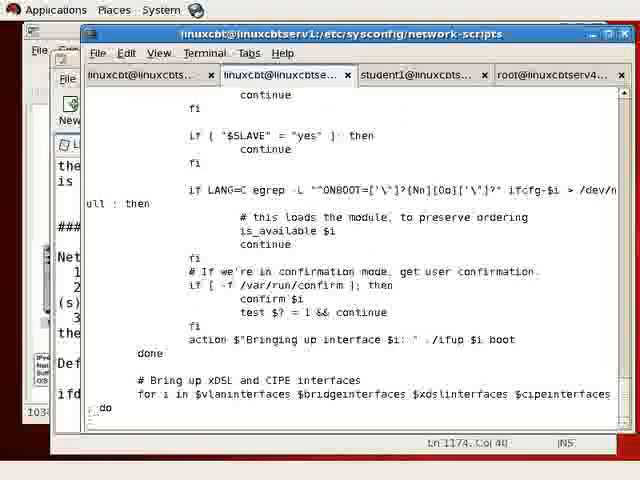
scroll("down", 3)
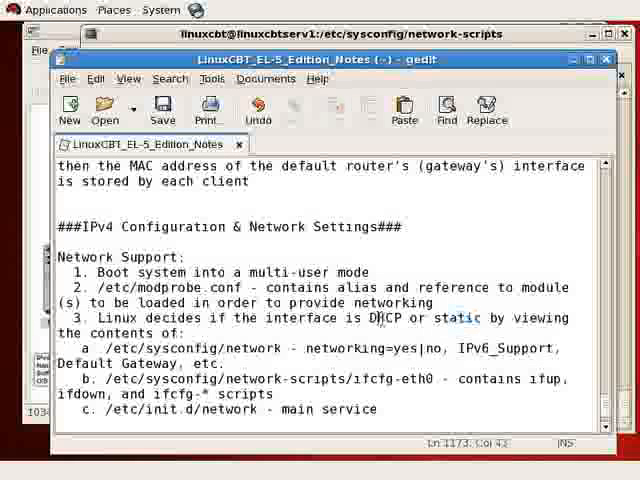
Step: Add the note 'service network status - checks networking' and save the notes
double_click(452, 318)
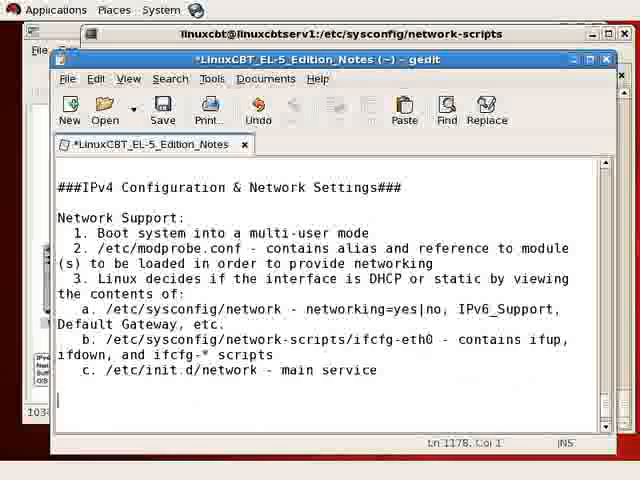
type("service")
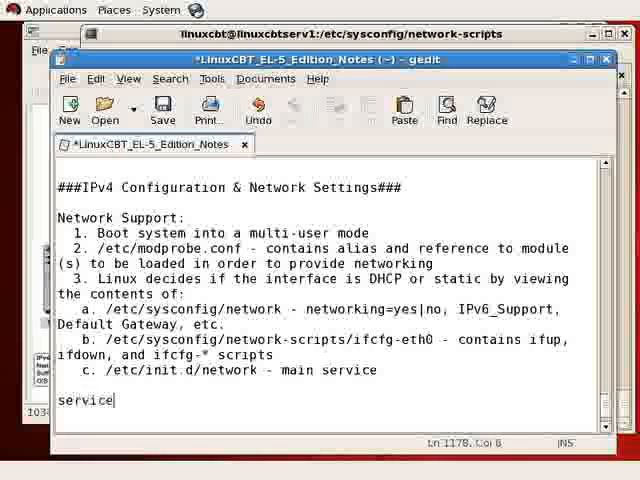
type("network sta")
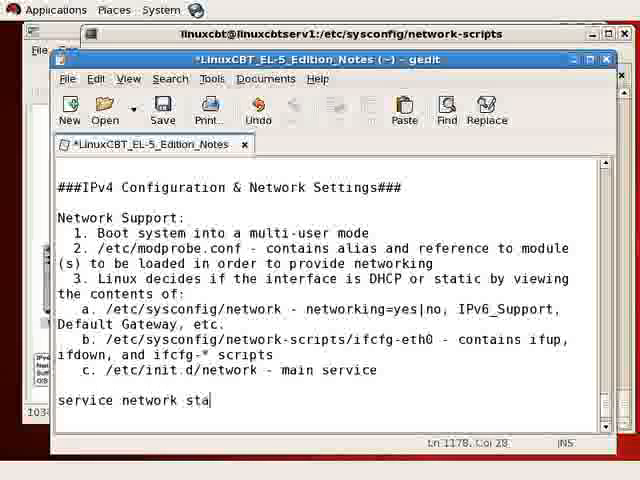
type("tus - chec")
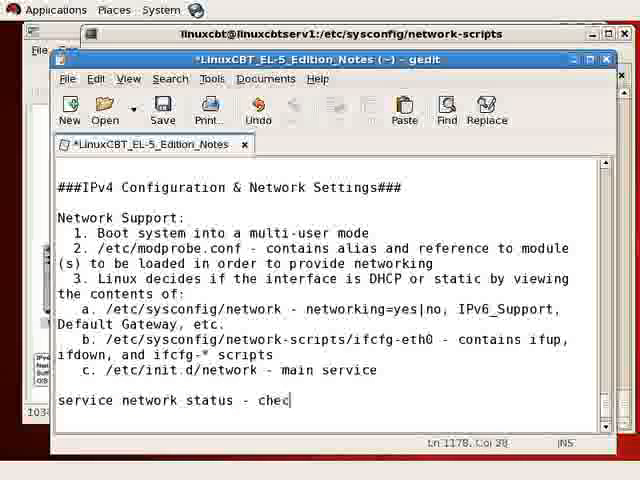
type("ks networking")
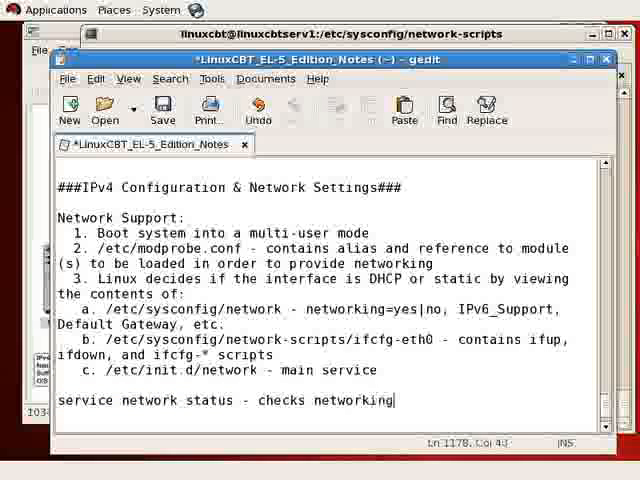
key("ctrl+s")
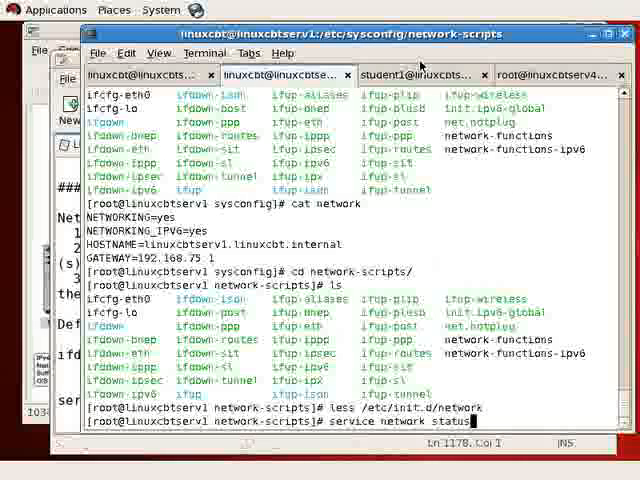
Step: Run service network status and then ifconfig to see lo and eth0 active
key("Return")
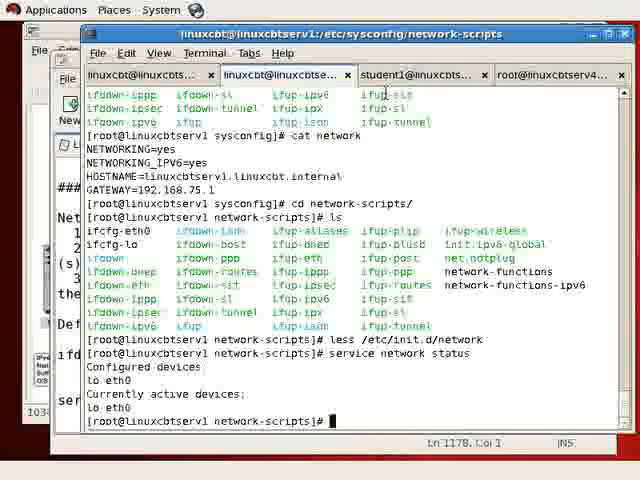
double_click(128, 368)
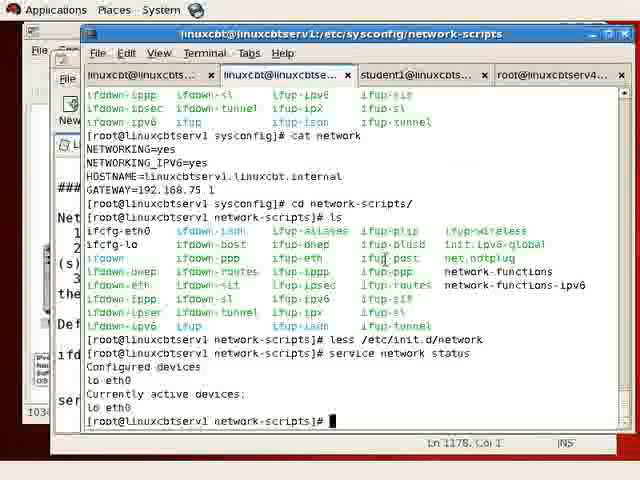
type("ifconfig")
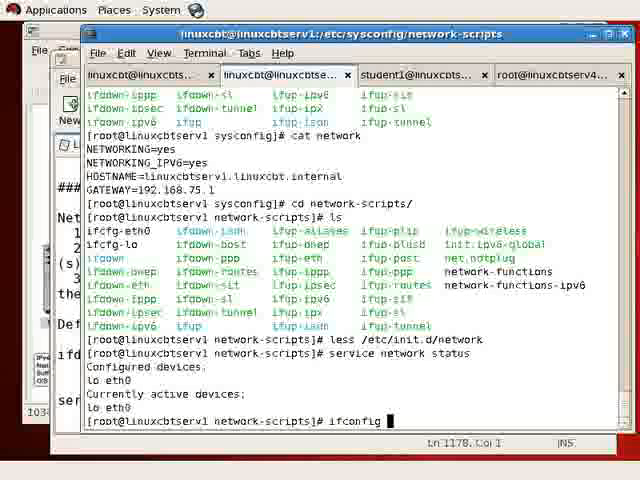
key("Return")
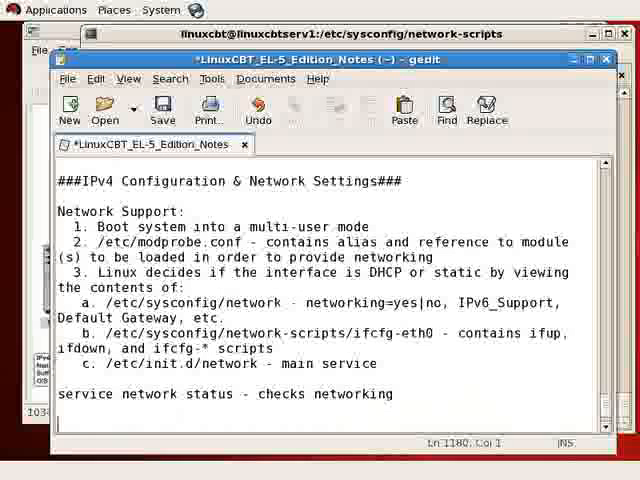
Step: Start a new note line 'system-config-network-* - network inf...'
type("system-c")
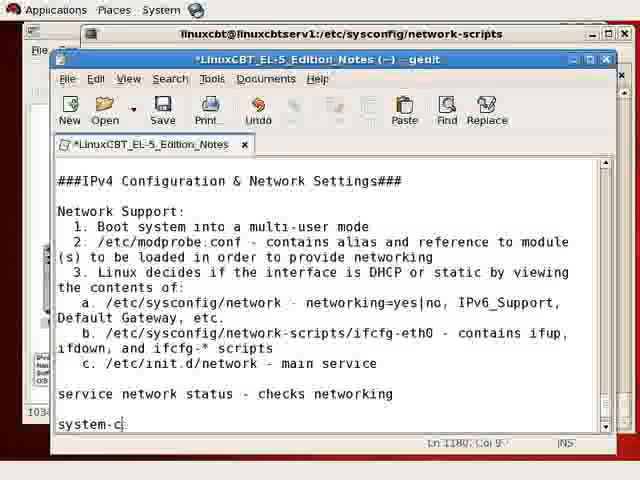
type("onfig-network")
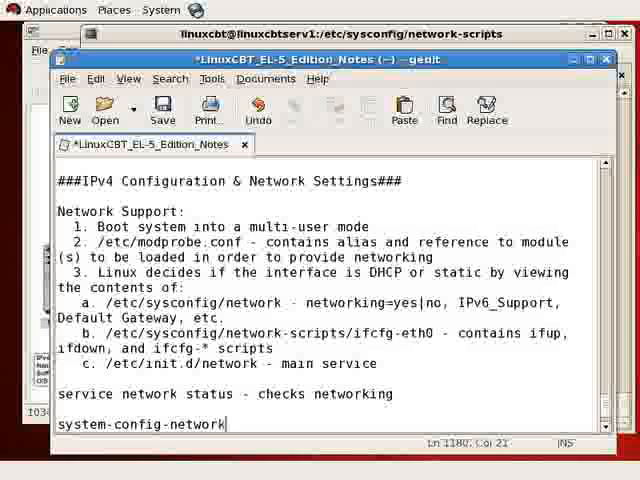
key("Right")
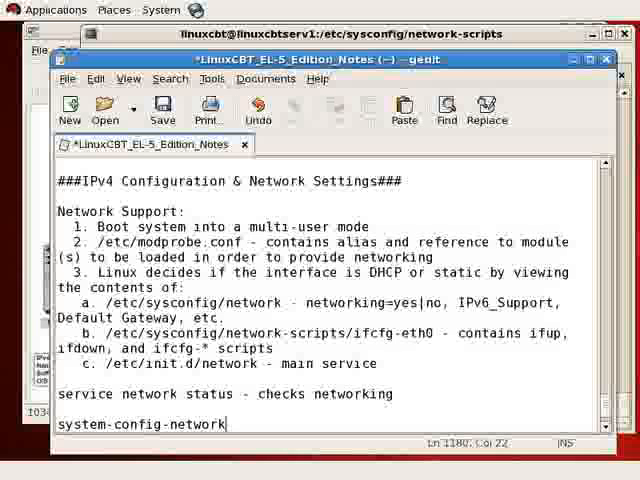
type("-*")
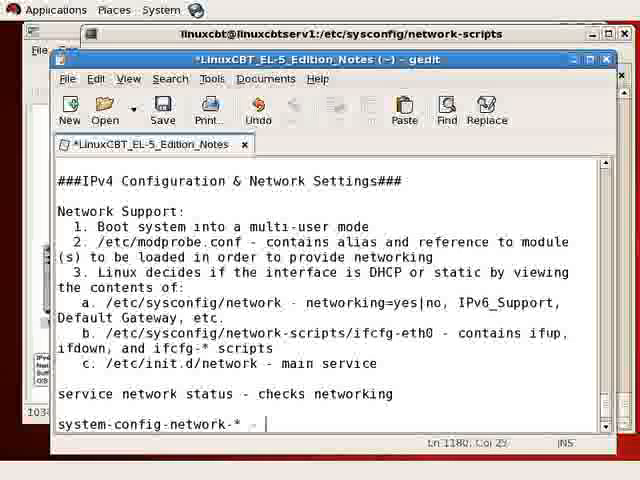
type("-")
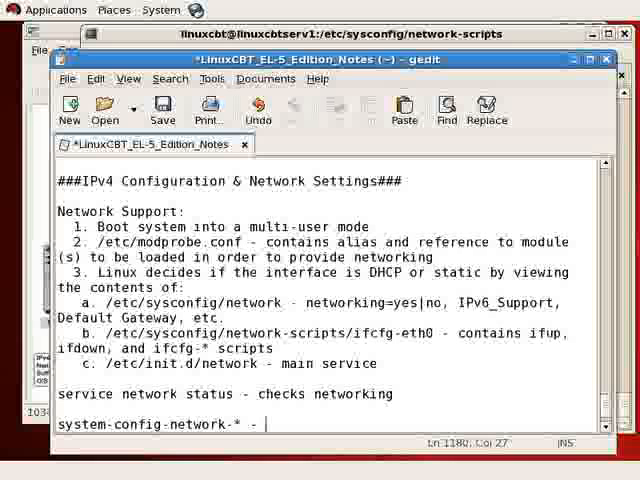
type("network inf")
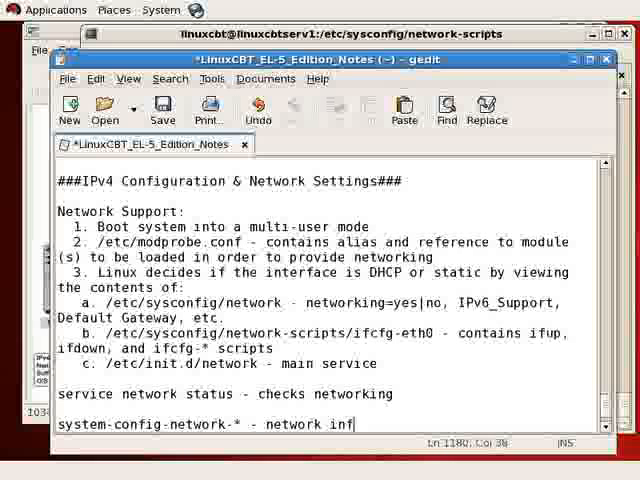